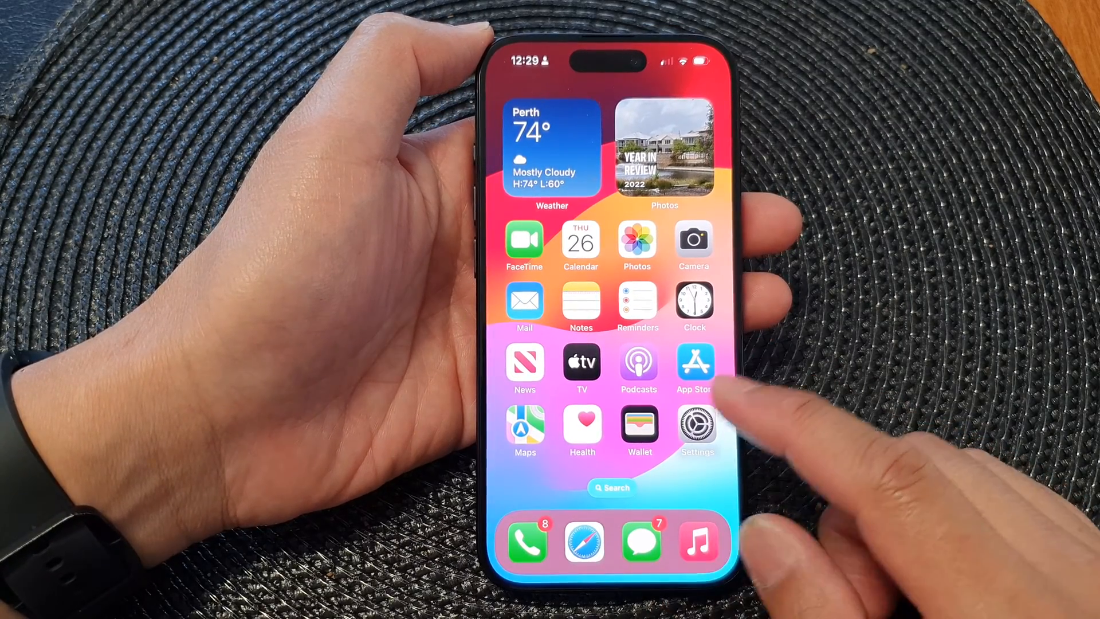
Step: Go from the Home Screen into Settings > General toward Software Update for iOS 17.1
{"action": "left_click", "coordinate": [695, 426]}
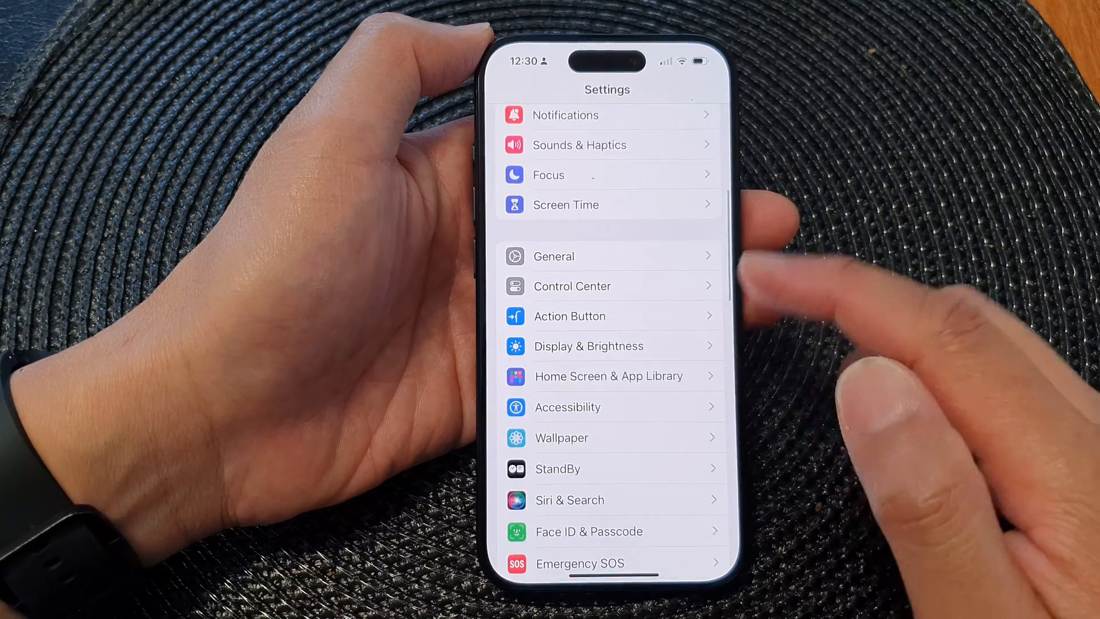
{"action": "left_click", "coordinate": [553, 256]}
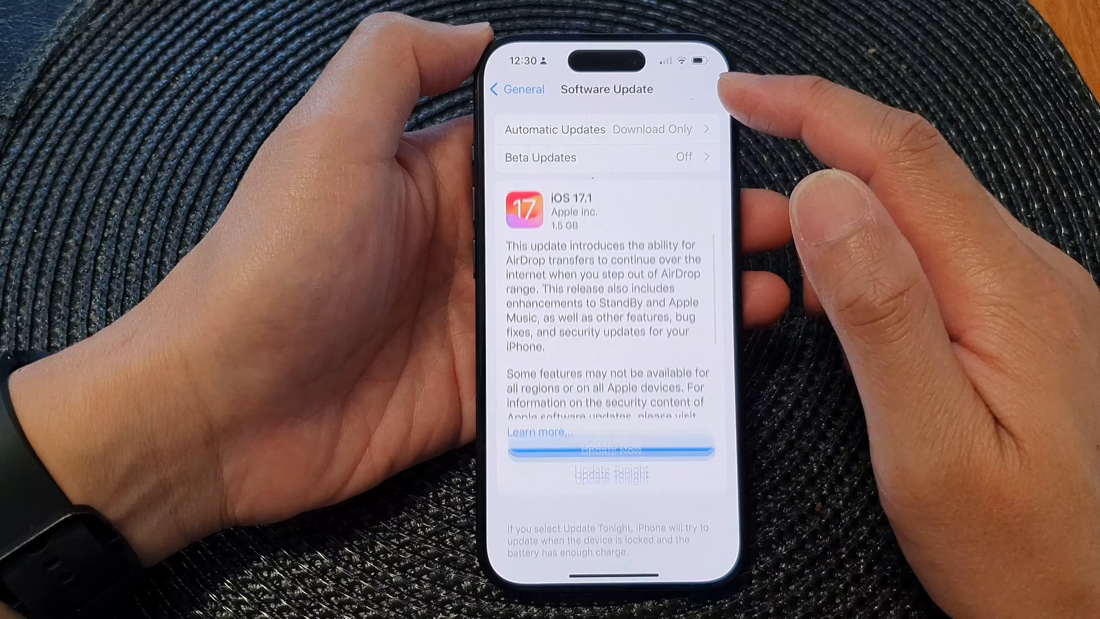
Step: Show the Automatic Updates page with install off and download on
{"action": "left_click", "coordinate": [607, 128]}
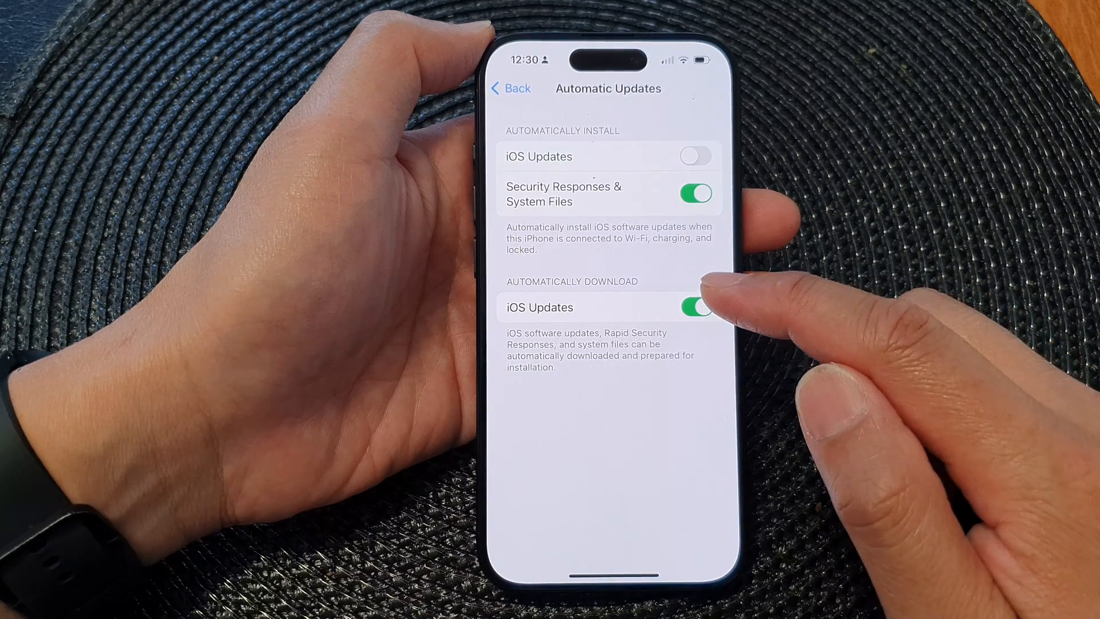
Step: Switch 'Automatically Download iOS Updates' off and back on, leaving it enabled
{"action": "left_click", "coordinate": [695, 307]}
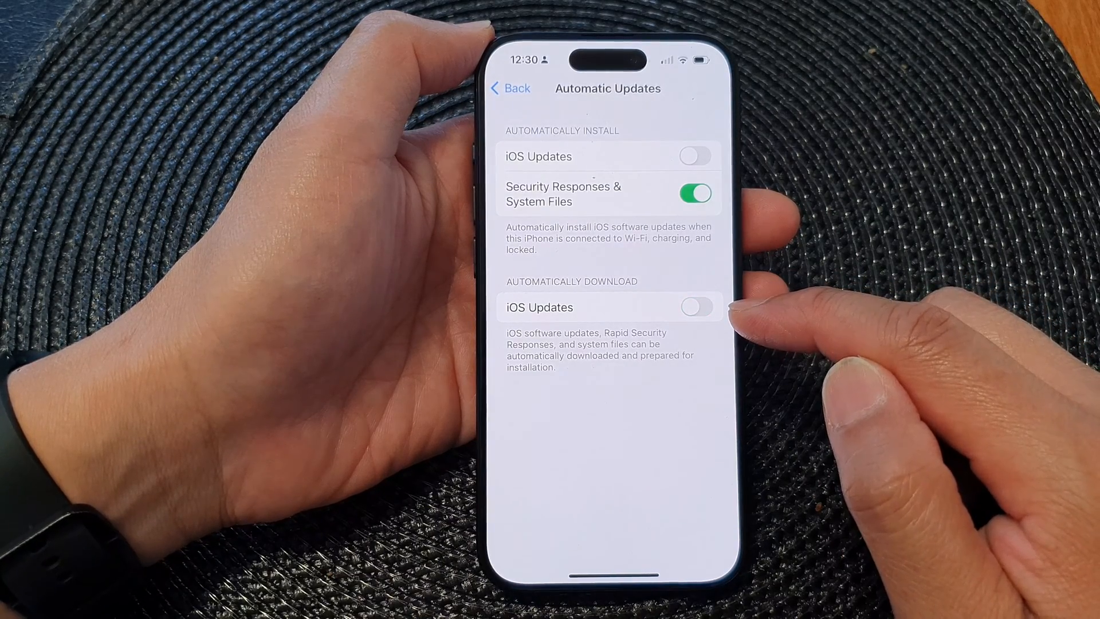
{"action": "left_click", "coordinate": [696, 308]}
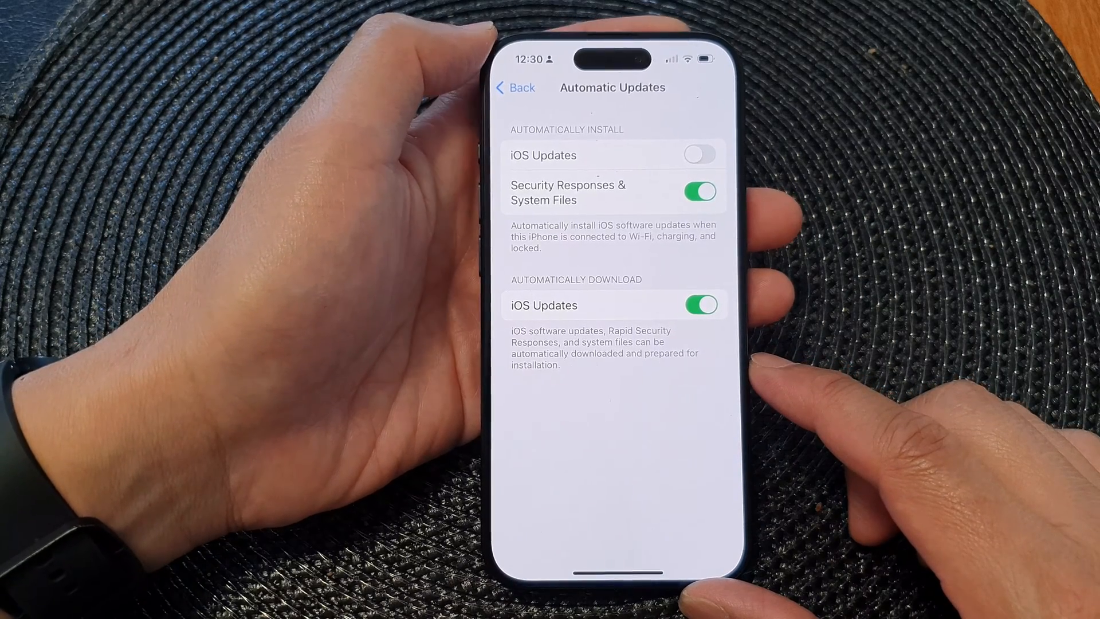
Step: Leave the Automatic Updates page and return to the Home Screen
{"action": "left_click", "coordinate": [515, 87]}
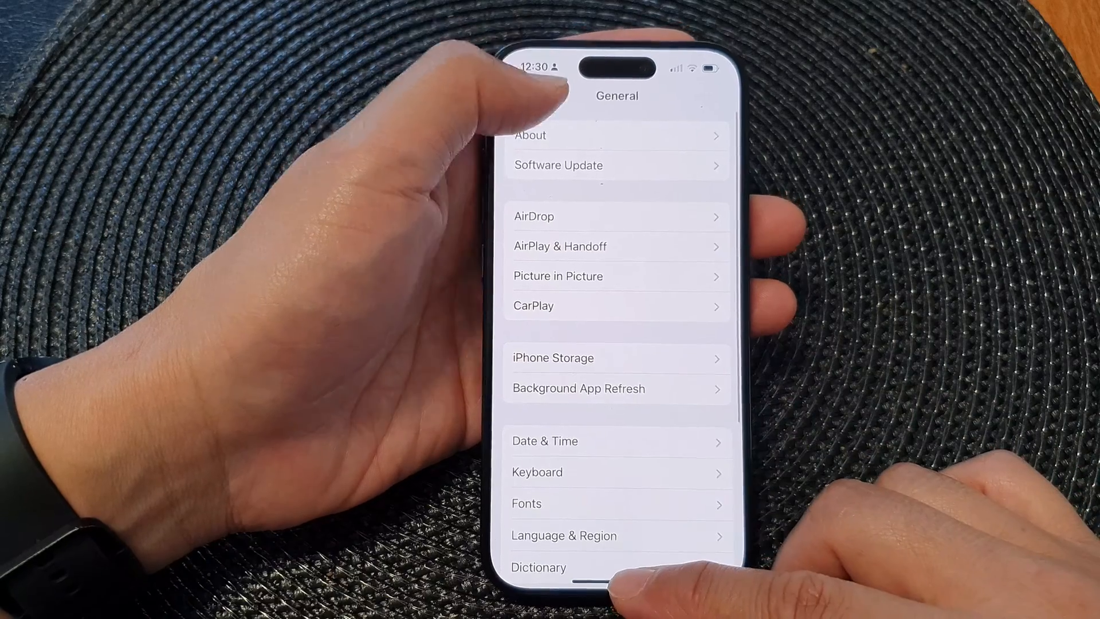
{"action": "key", "text": "home"}
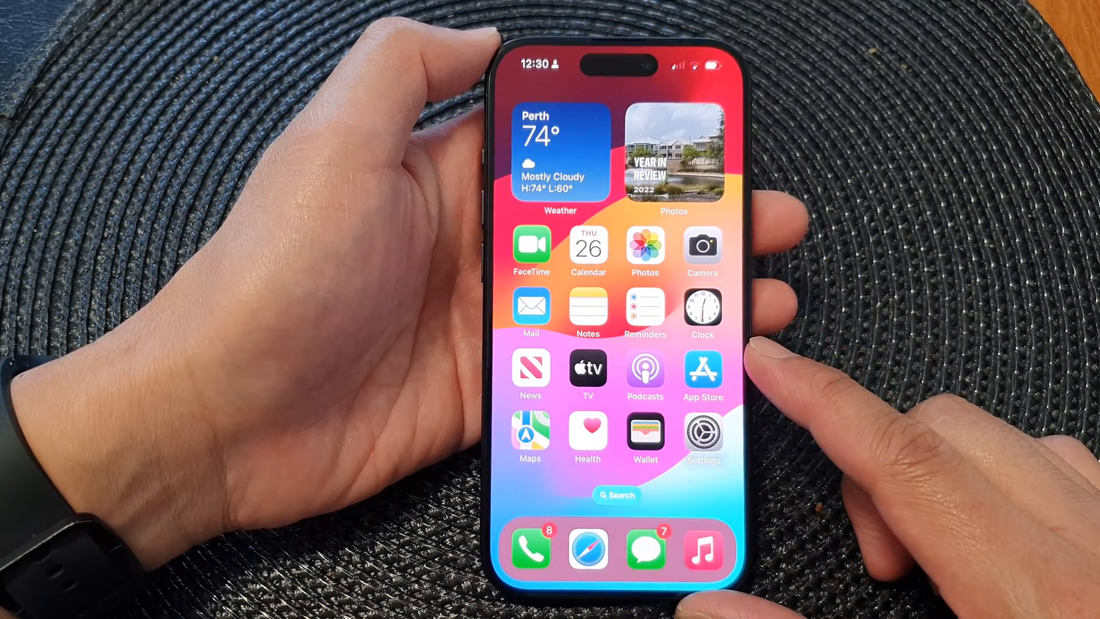